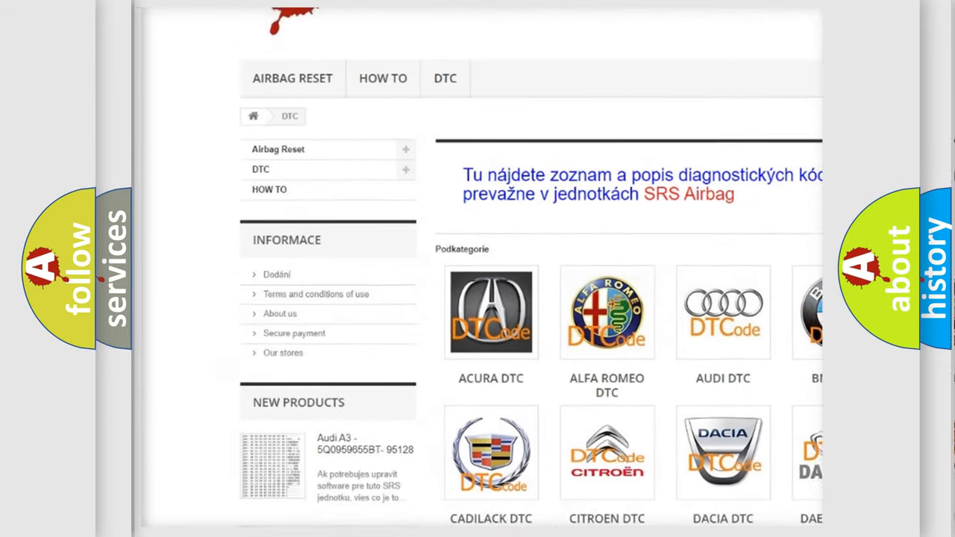
scroll("down", 3)
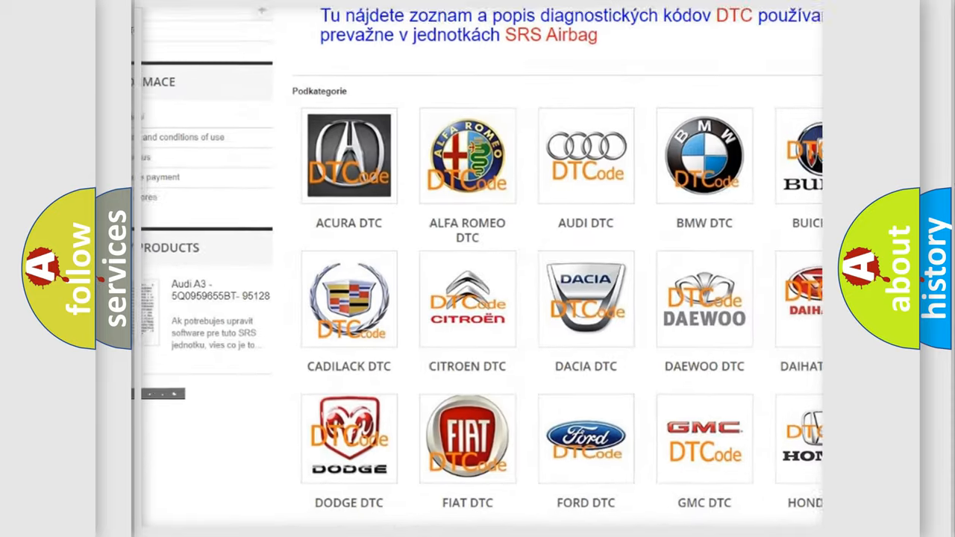